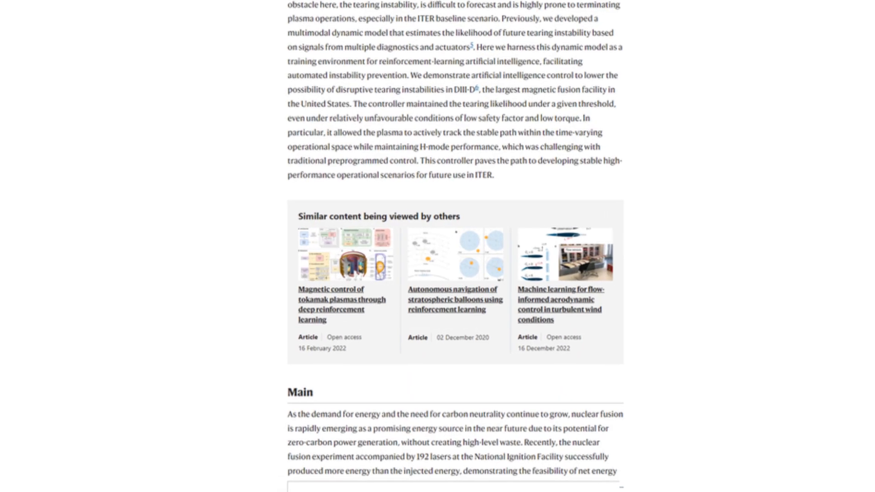
scroll("down", 3)
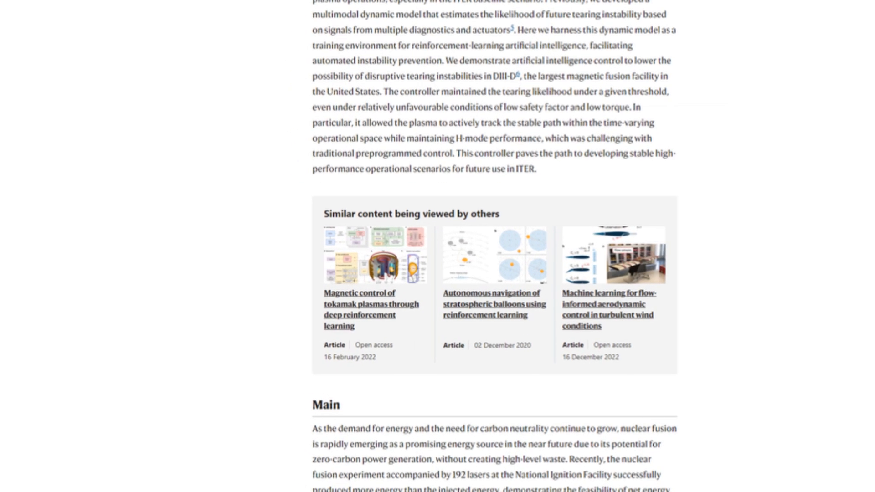